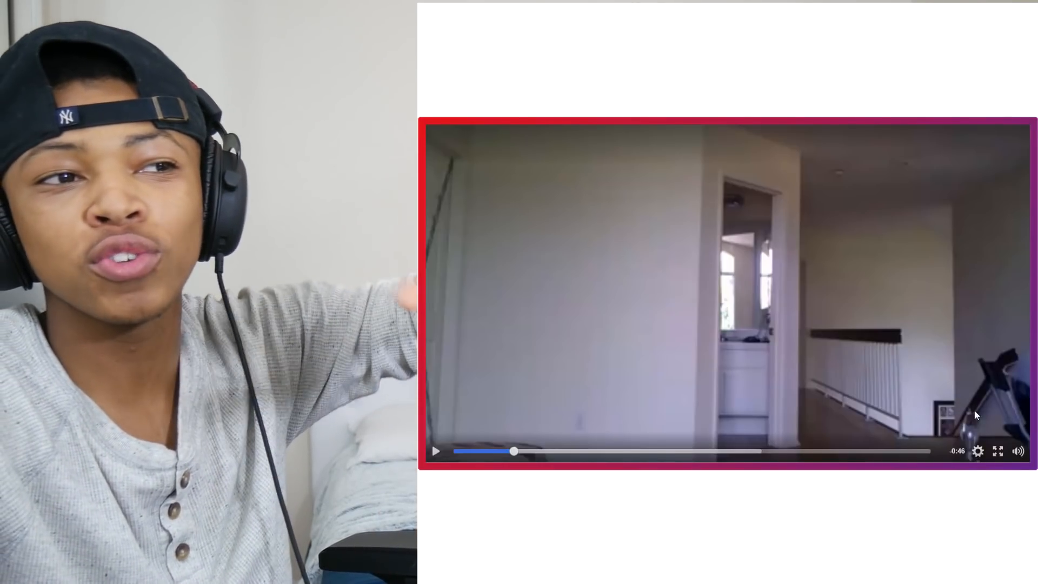
pyautogui.click(977, 451)
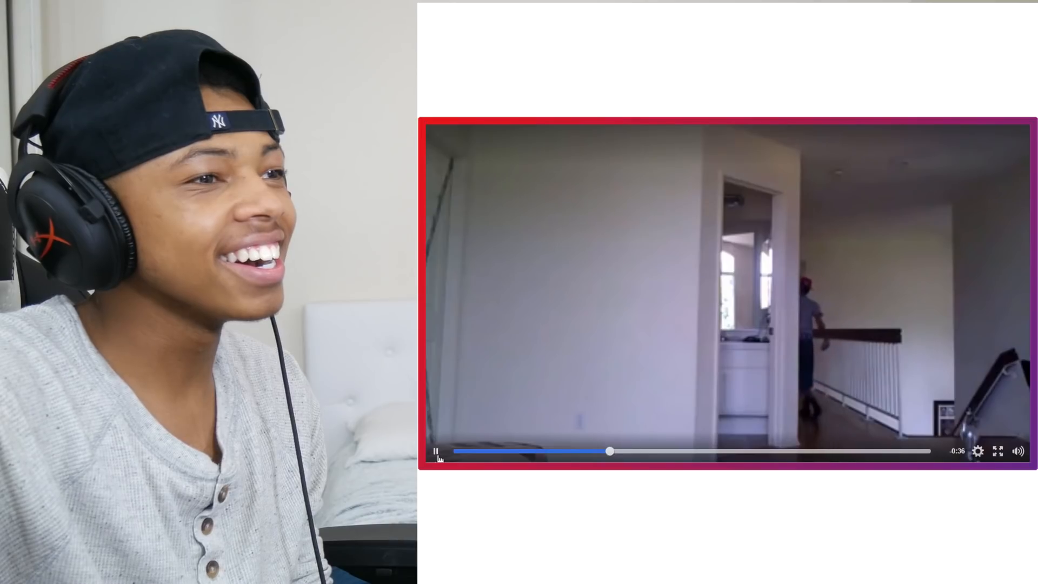
pyautogui.click(436, 452)
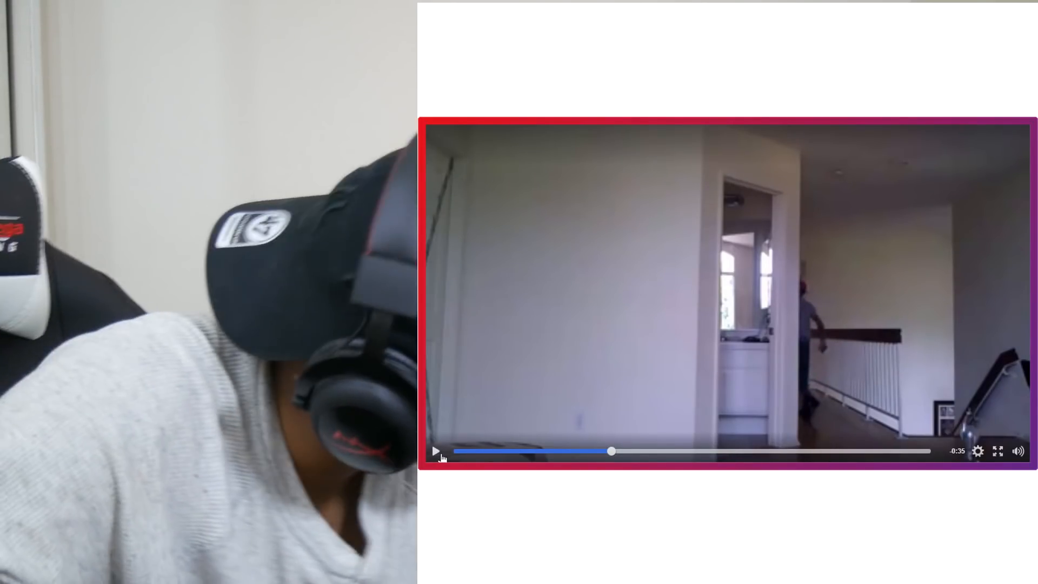